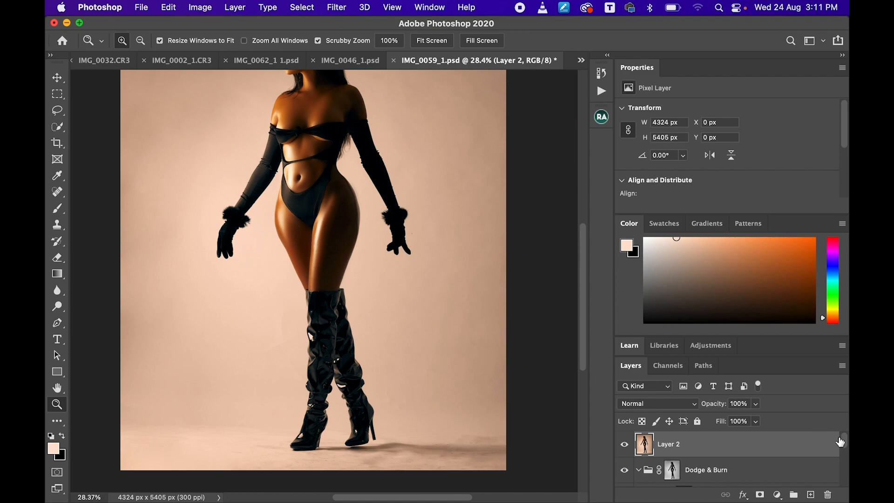
mouse_move(841, 450)
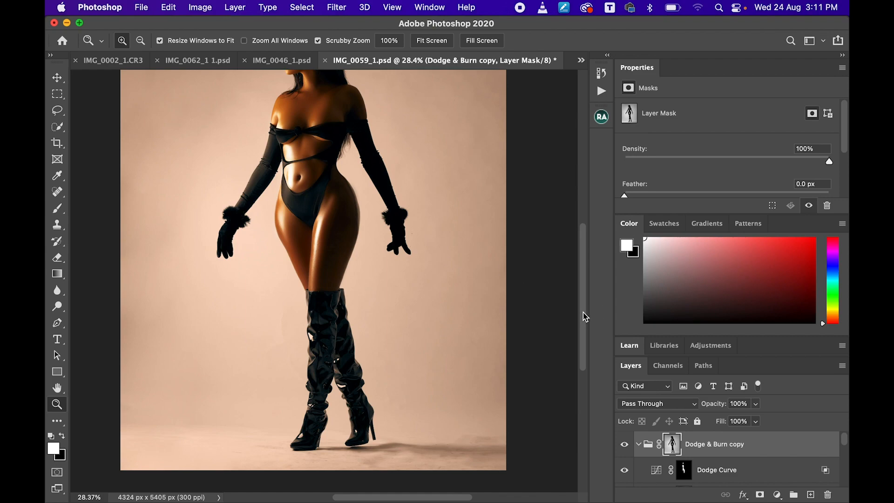
mouse_move(588, 320)
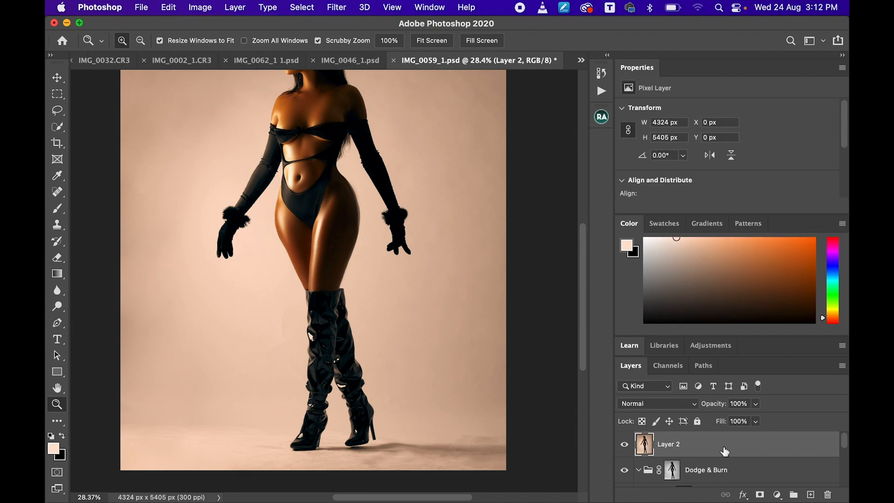
mouse_move(587, 299)
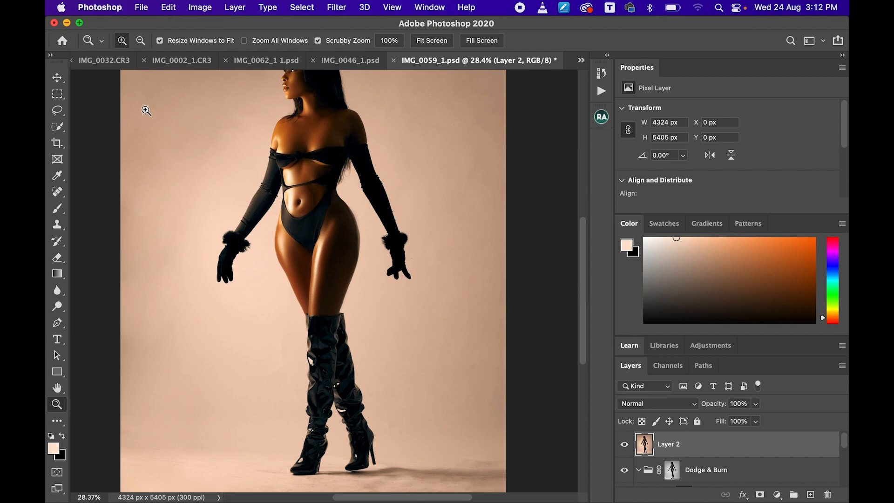
- Select the model's whole figure on Layer 2 with Quick Selection and Select Subject
click(57, 127)
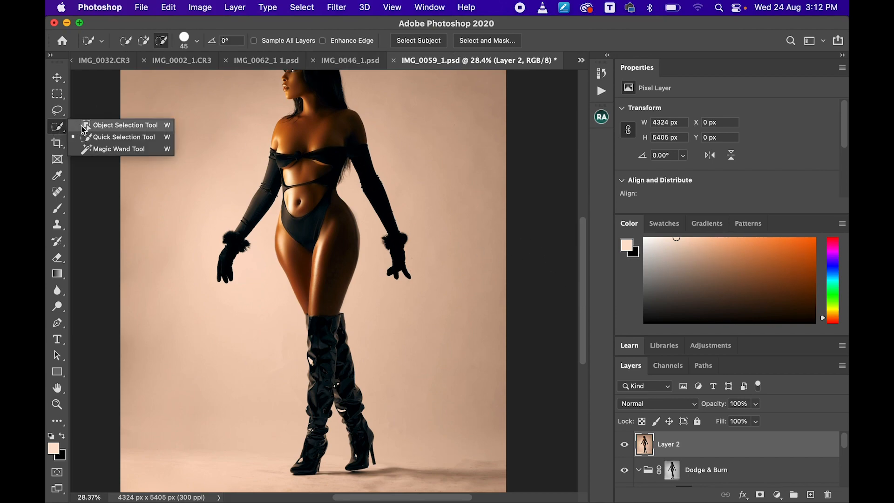
click(57, 126)
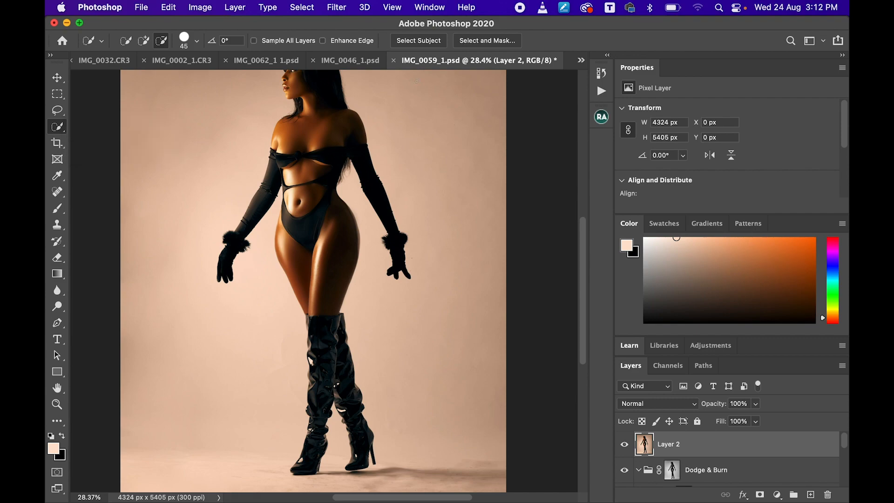
mouse_move(419, 40)
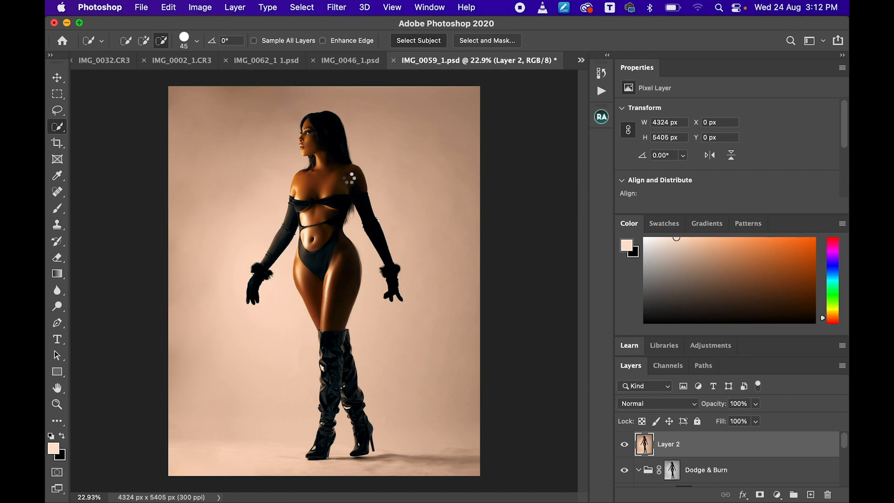
click(419, 40)
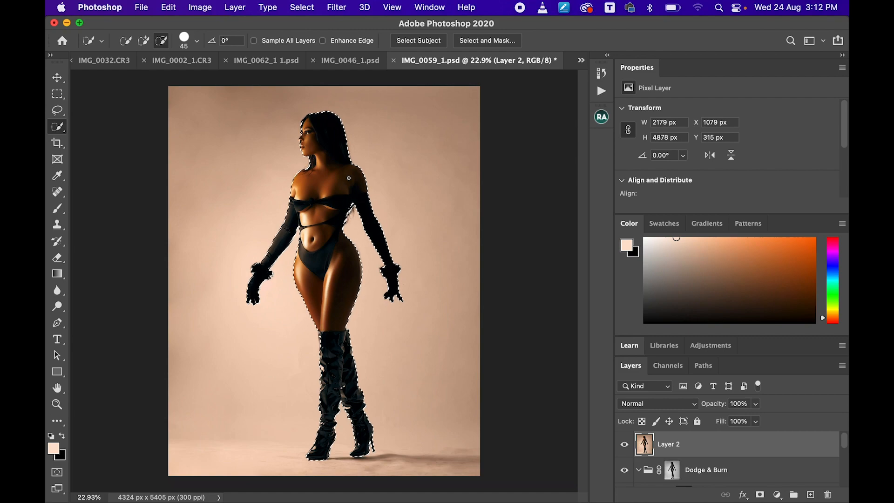
- Invert the selection so the backdrop around the model is selected
right_click(351, 176)
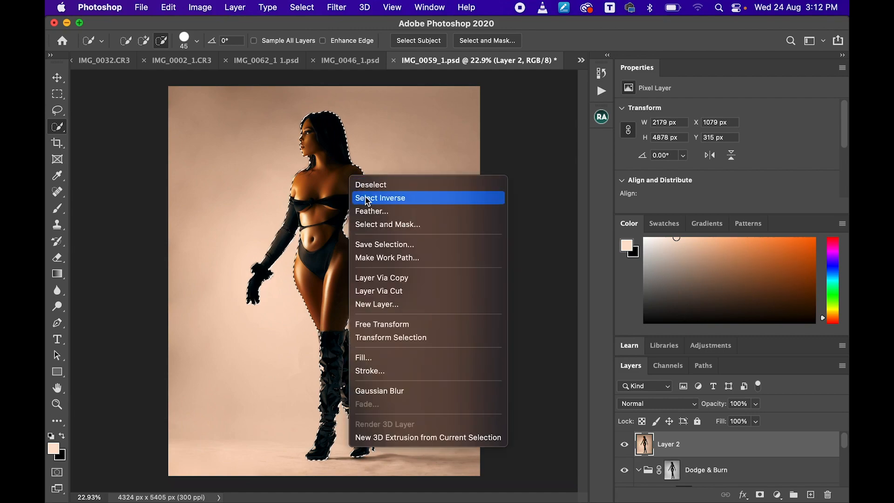
click(380, 197)
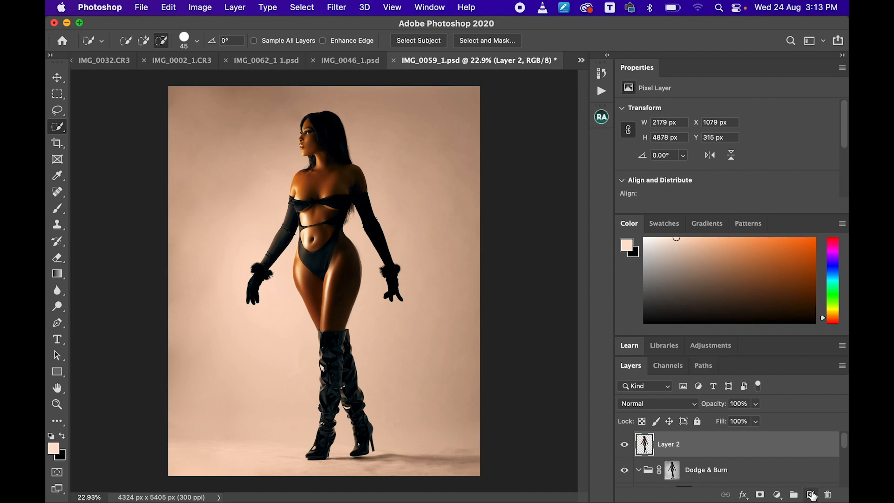
mouse_move(812, 495)
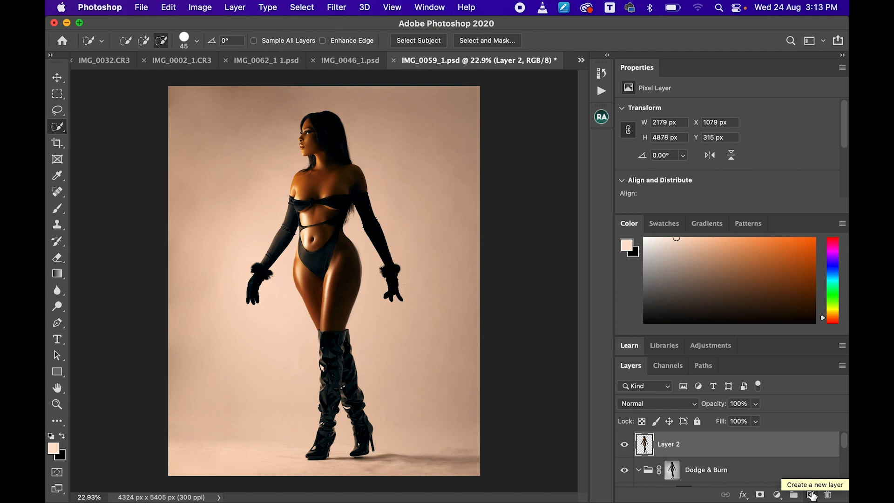
- Add a new empty Layer 3 above the isolated-model layer
click(813, 495)
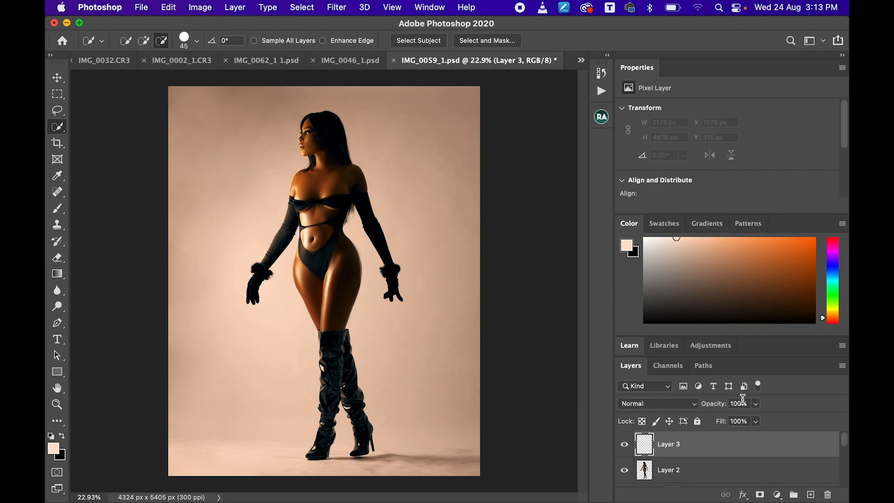
mouse_move(741, 402)
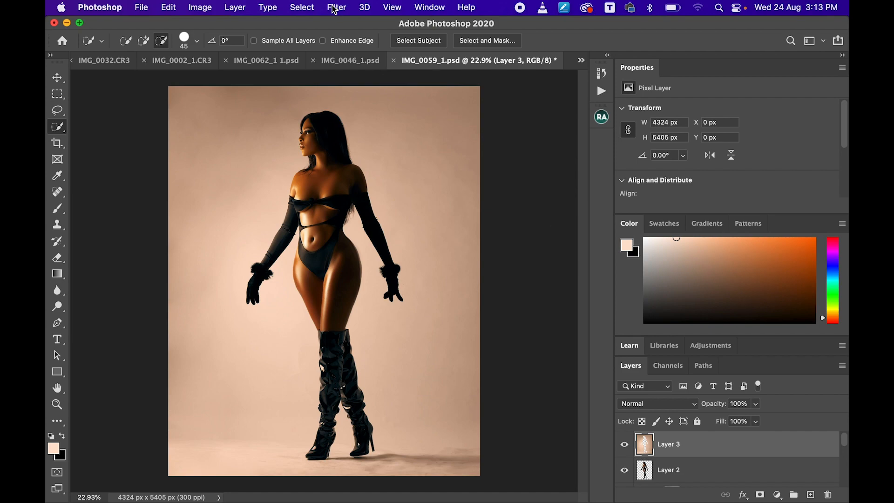
- Apply a Gaussian Blur with a 30-pixel radius to Layer 3
click(337, 7)
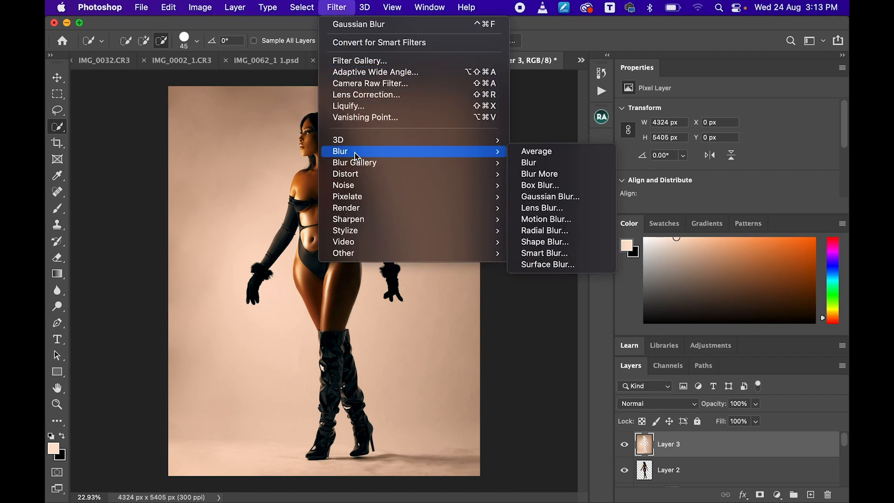
click(550, 196)
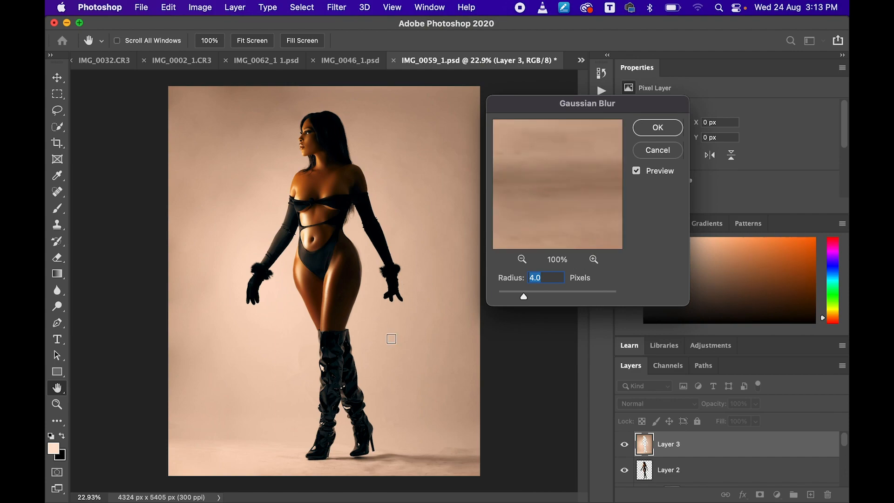
text(30)
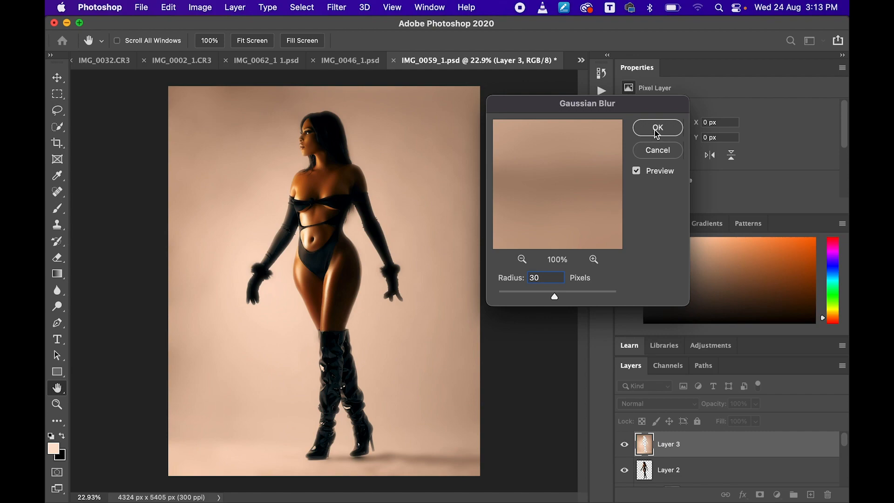
click(657, 127)
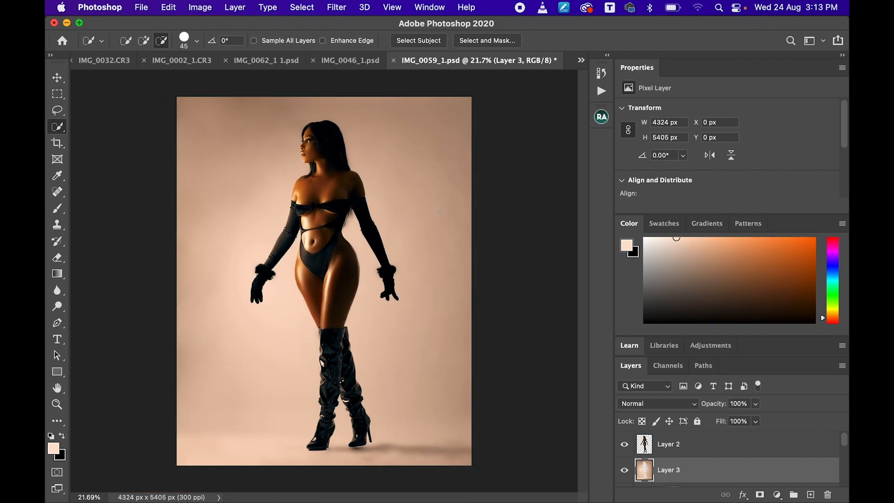
mouse_move(418, 239)
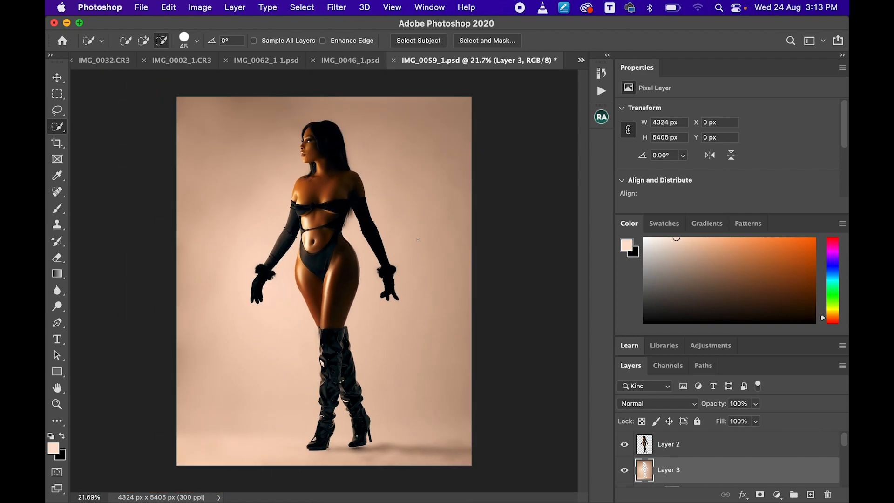